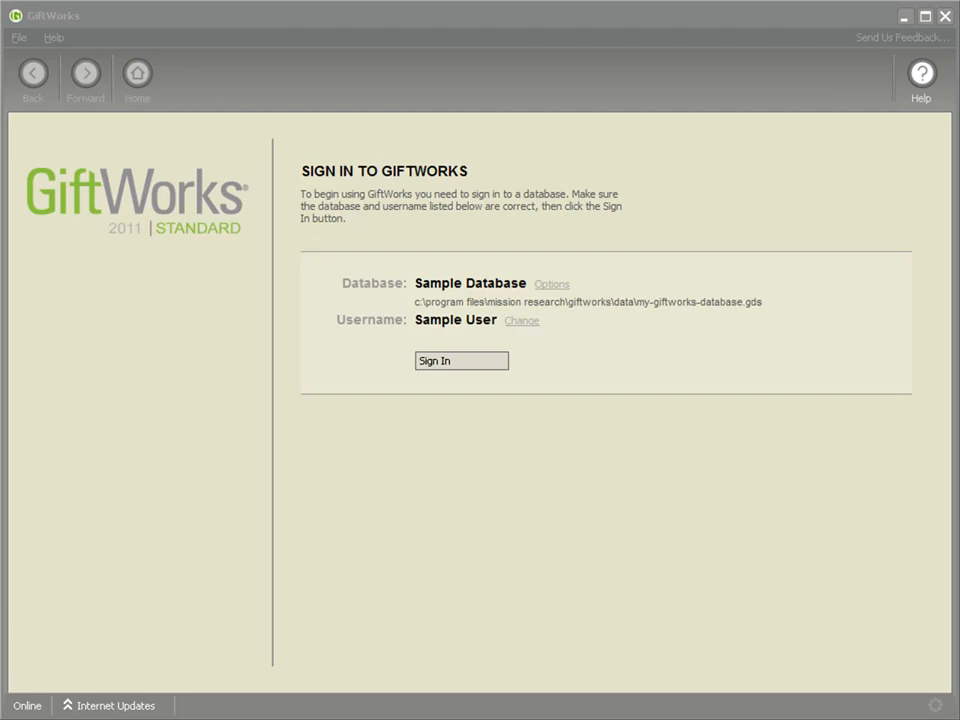
pyautogui.moveTo(128, 322)
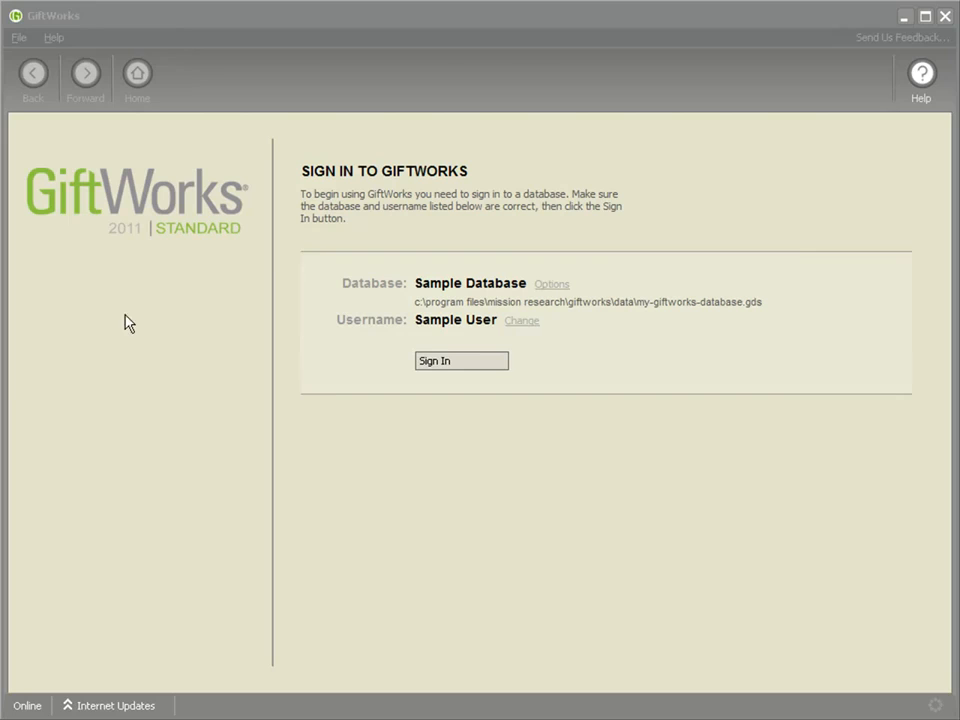
# Step: Sign in to the Sample Database as Sample User to reach the welcome home page
pyautogui.click(460, 360)
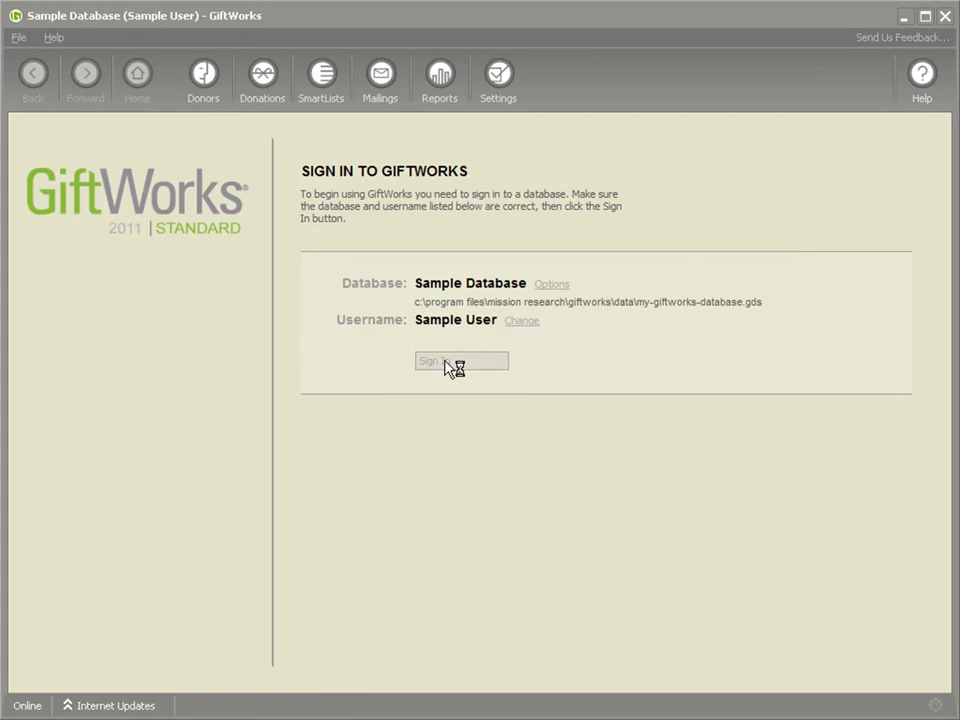
pyautogui.click(460, 360)
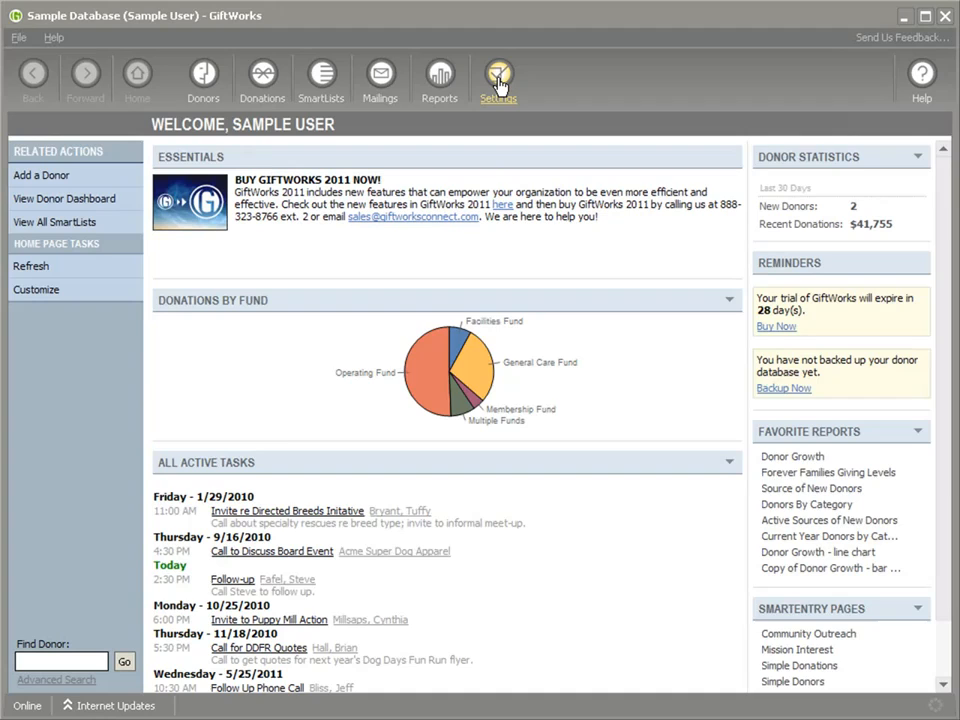
# Step: Go through Settings to the Additional Settings & Tools page
pyautogui.click(498, 78)
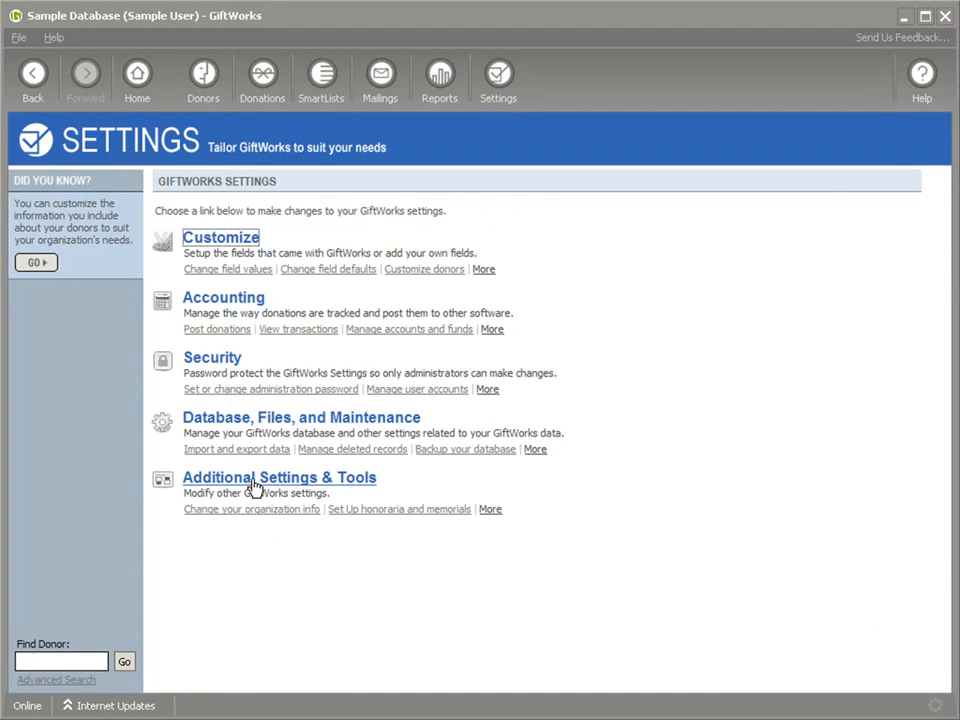
pyautogui.click(280, 476)
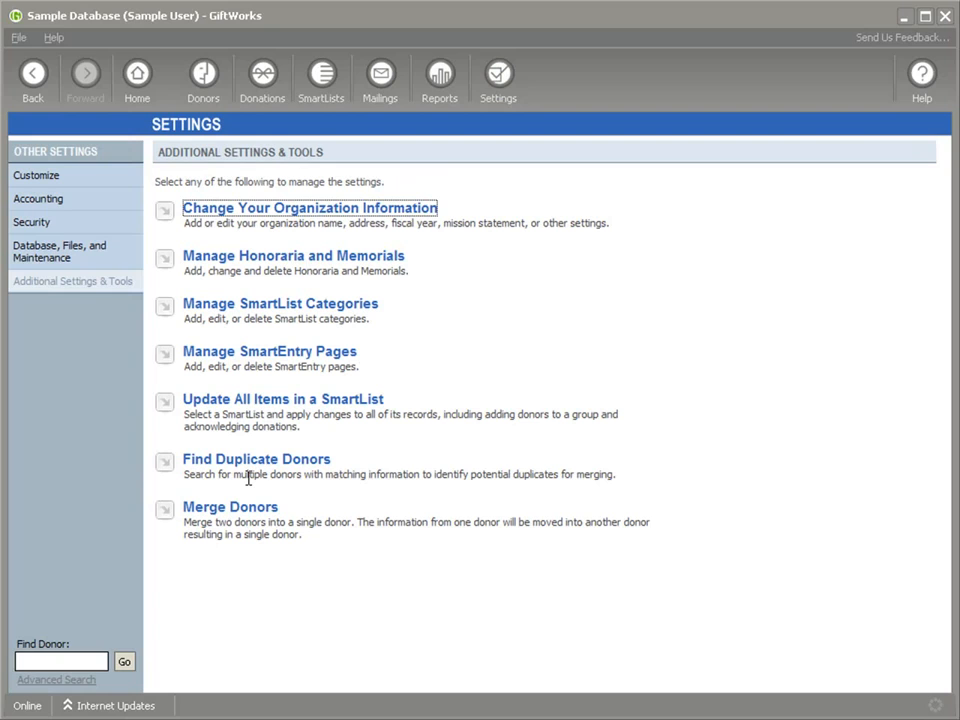
pyautogui.moveTo(298, 512)
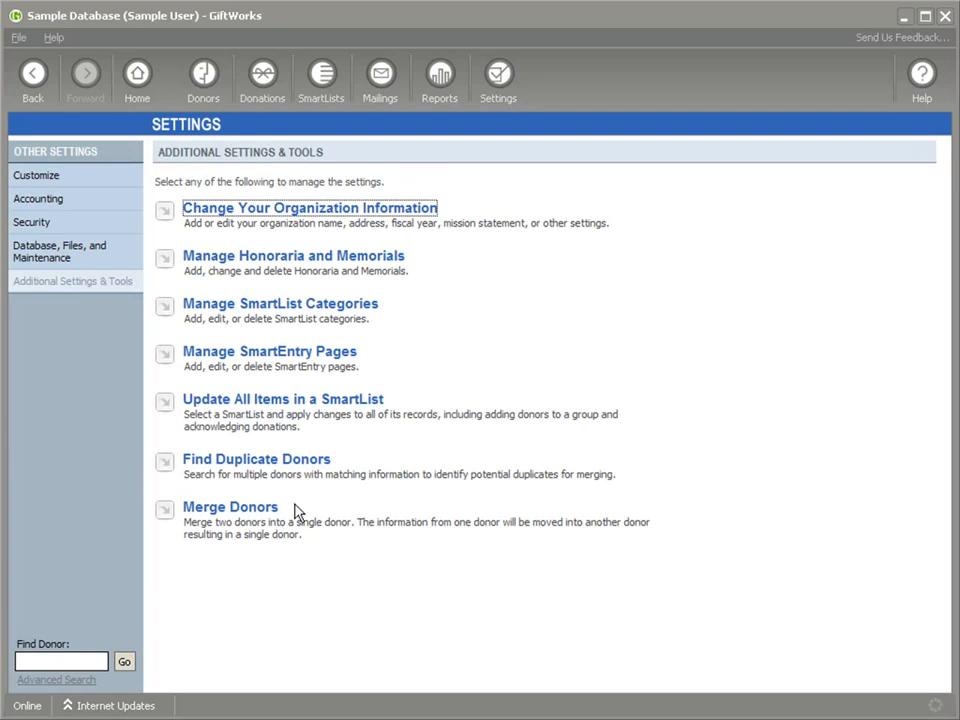
pyautogui.moveTo(318, 514)
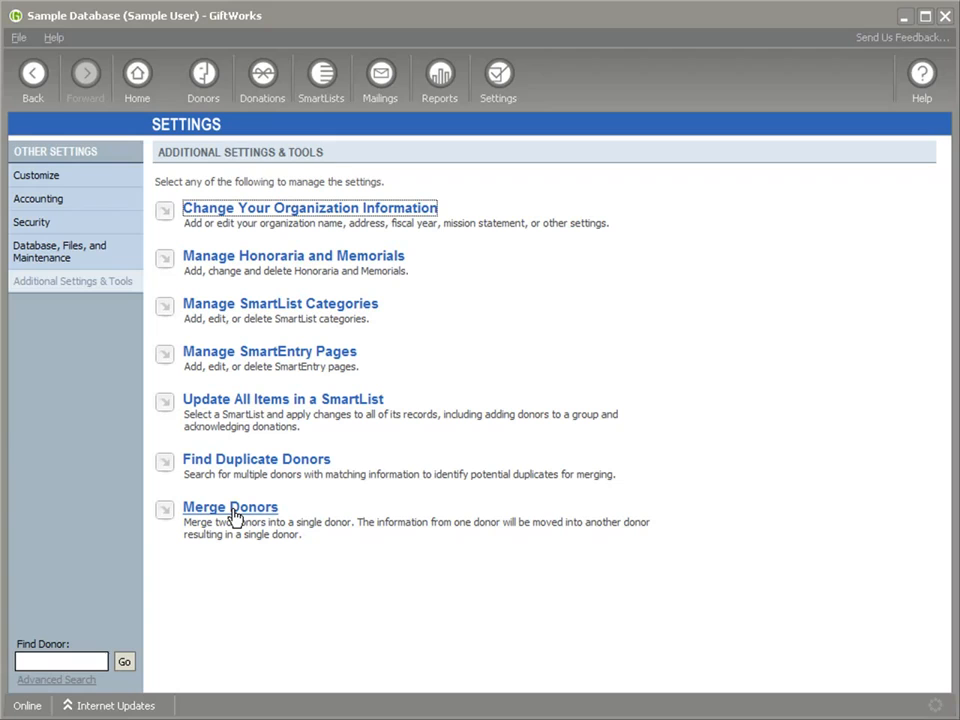
pyautogui.moveTo(224, 474)
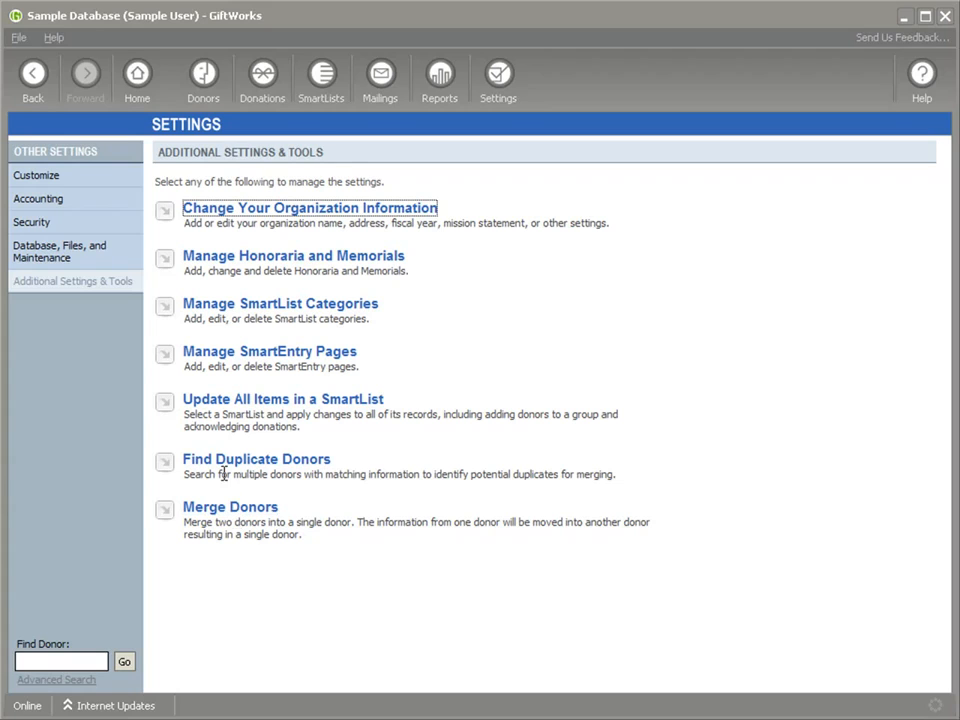
pyautogui.moveTo(256, 458)
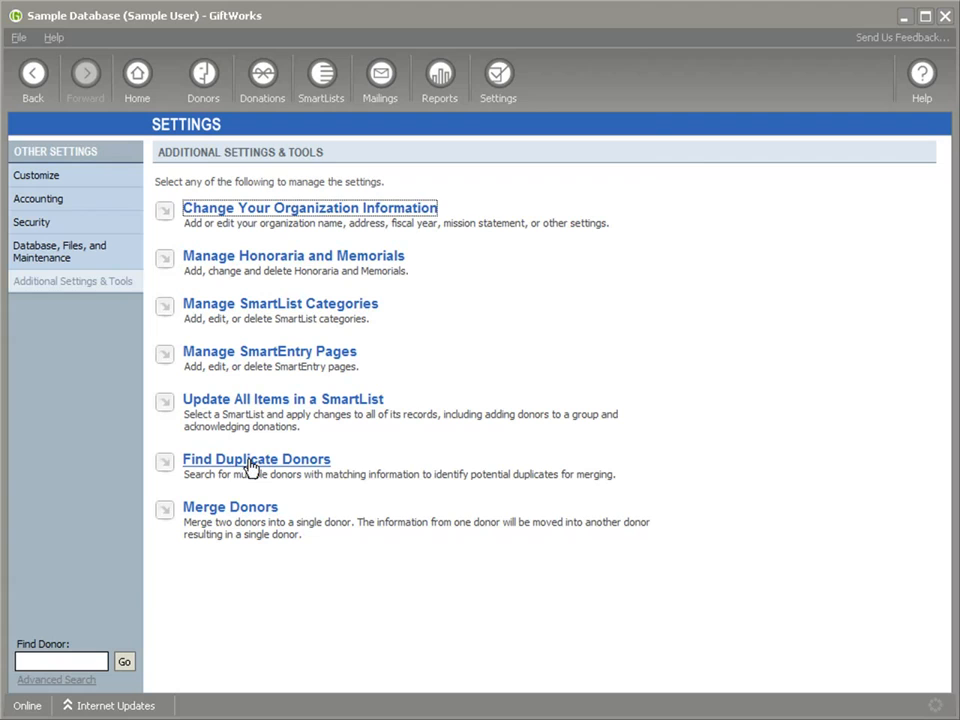
# Step: Start Find Duplicate Donors and leave First Name and Last Name checked as matching criteria
pyautogui.click(256, 458)
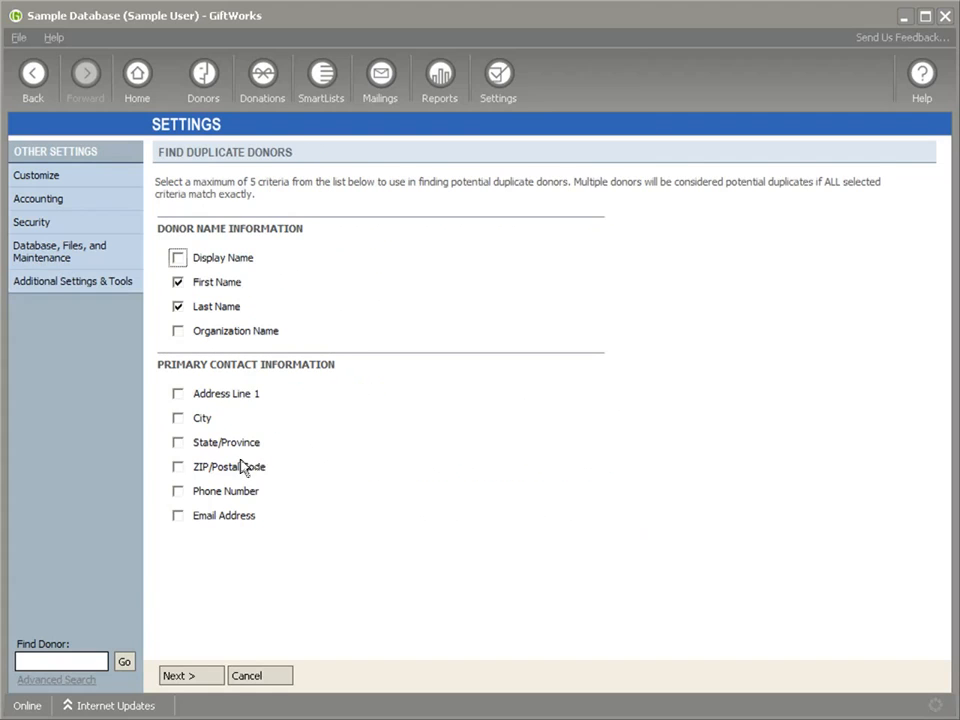
pyautogui.moveTo(366, 588)
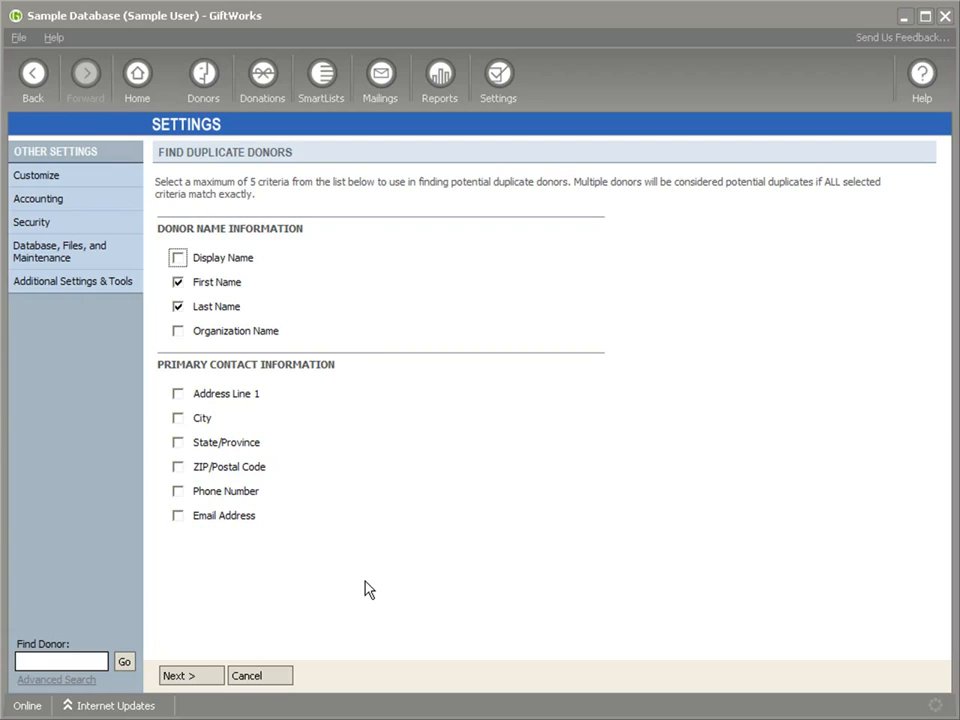
pyautogui.click(178, 306)
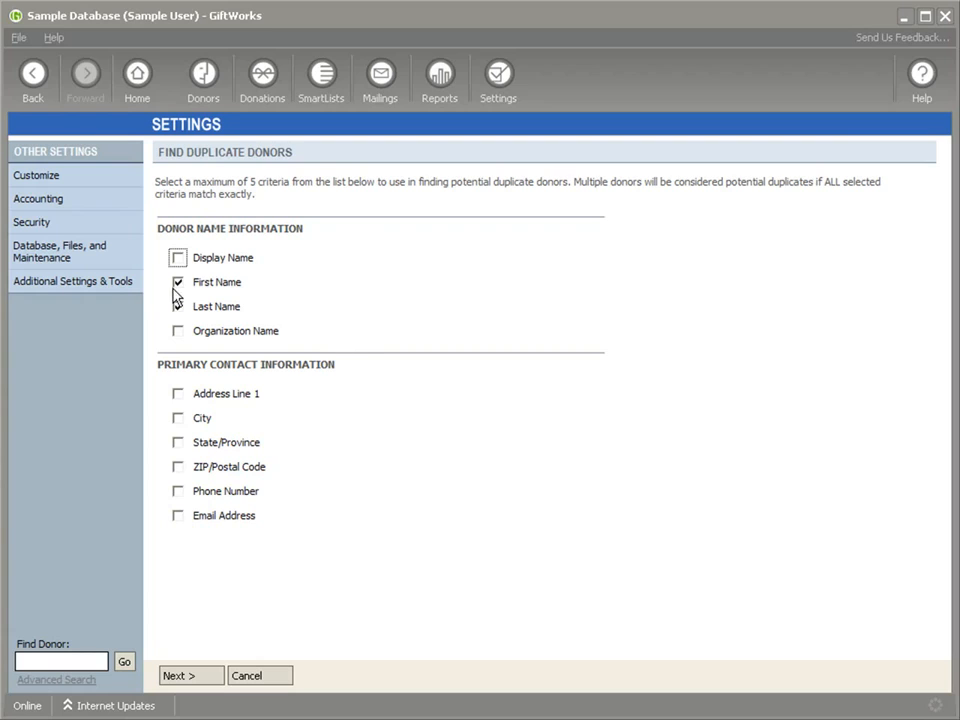
pyautogui.click(178, 308)
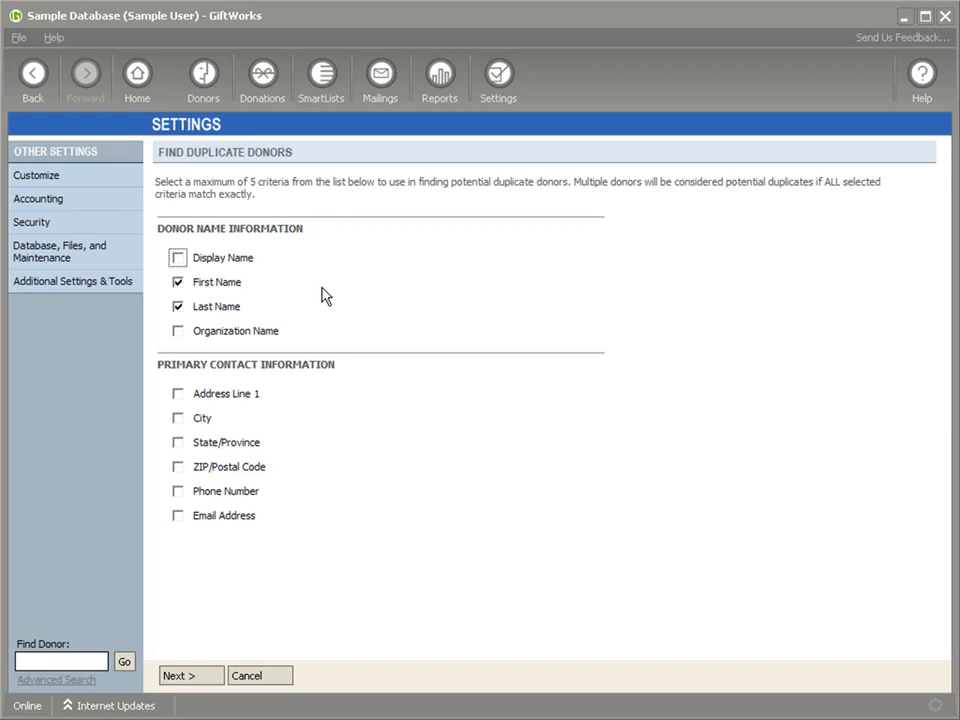
pyautogui.click(178, 282)
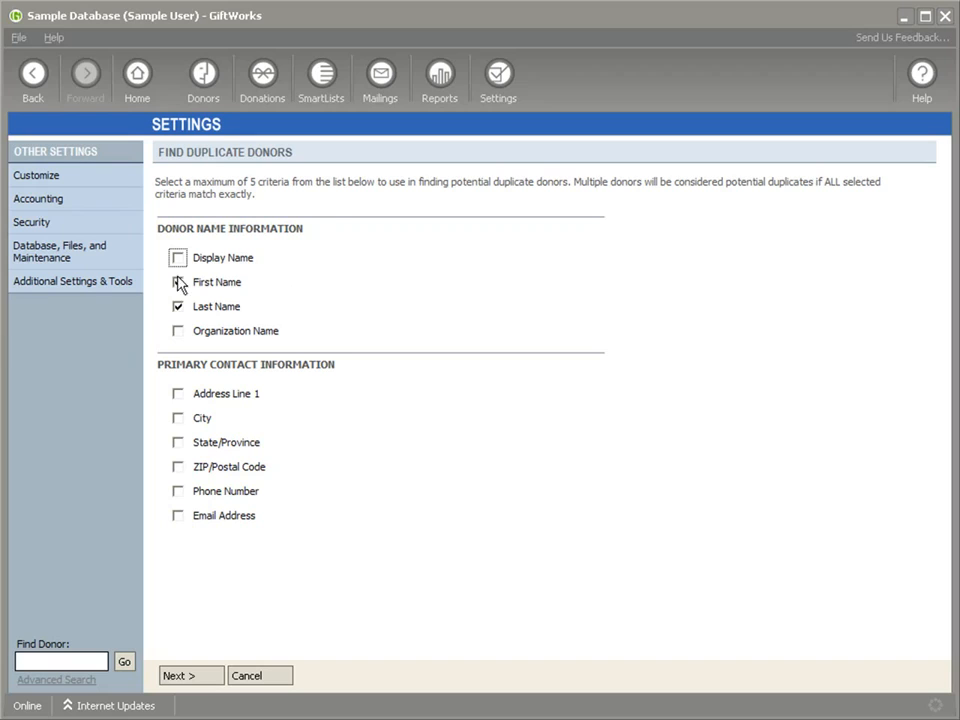
pyautogui.click(178, 282)
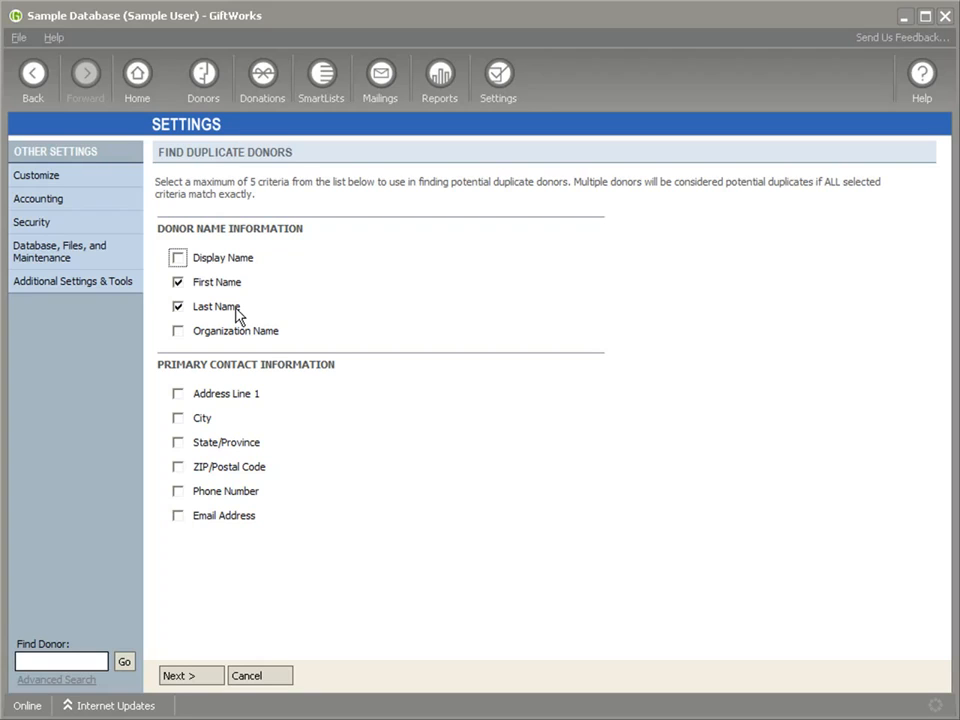
pyautogui.moveTo(140, 296)
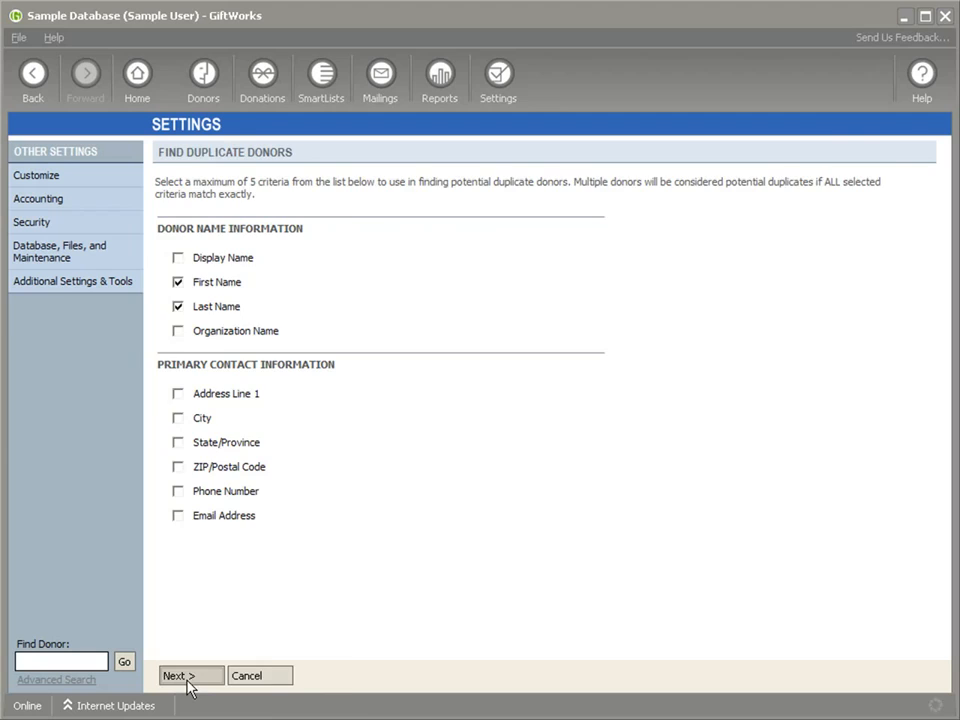
# Step: Run the duplicate search and pick the Acme Super Dog Apparel row and its matching Mauer row
pyautogui.click(188, 676)
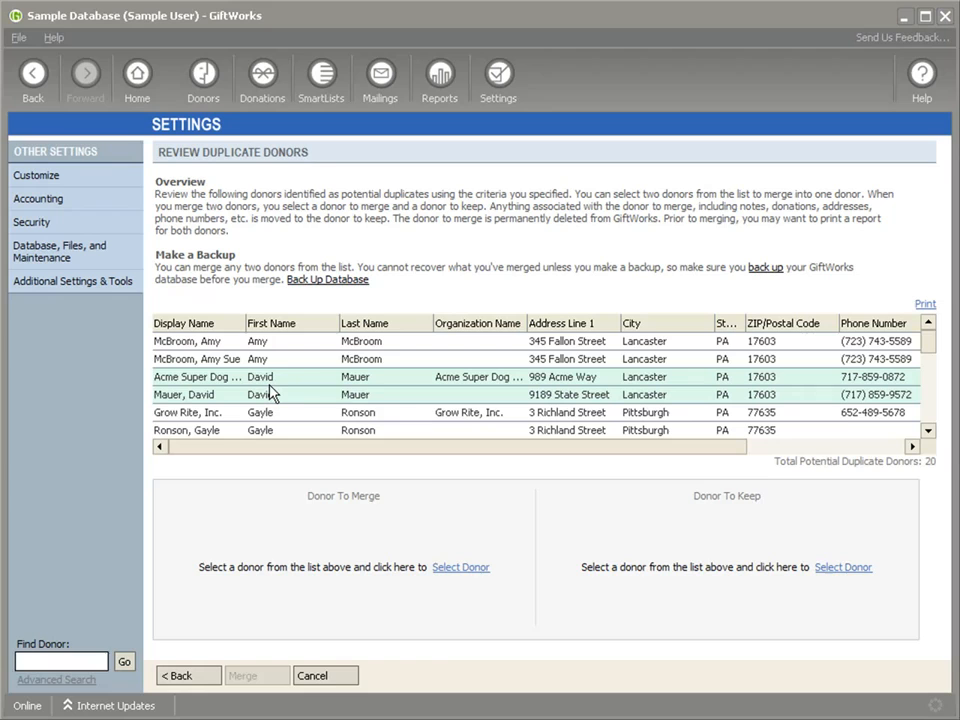
pyautogui.moveTo(804, 420)
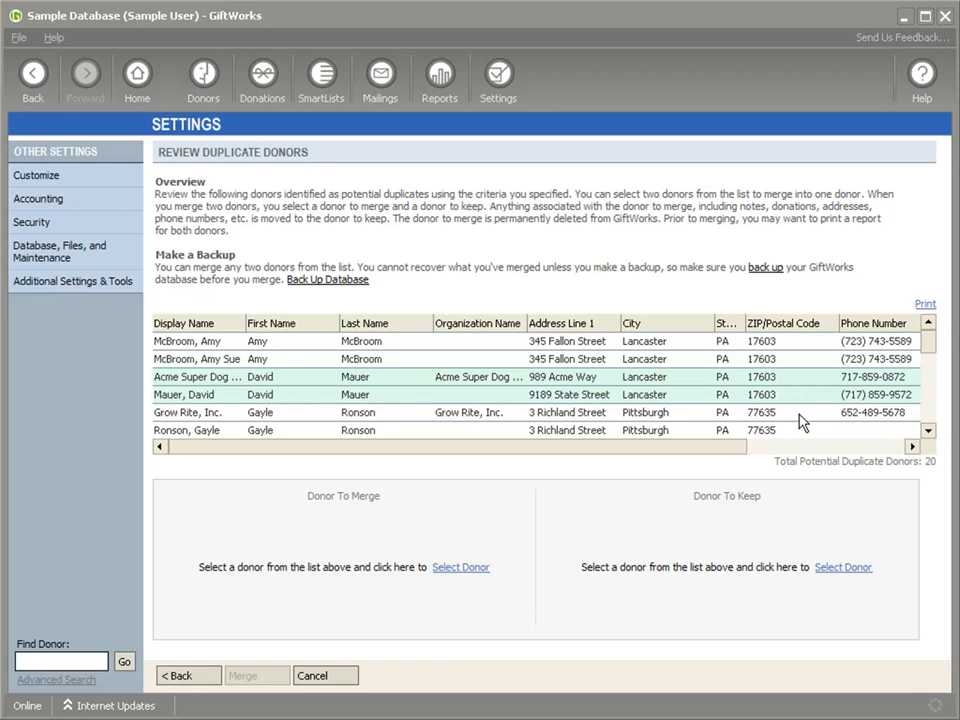
pyautogui.click(196, 360)
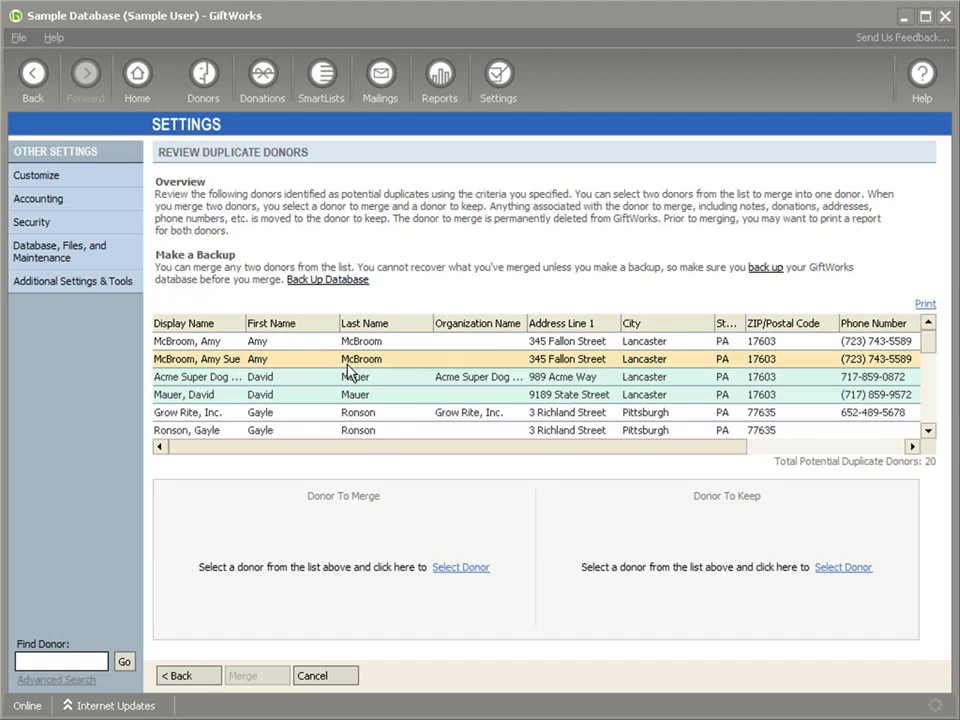
pyautogui.click(350, 376)
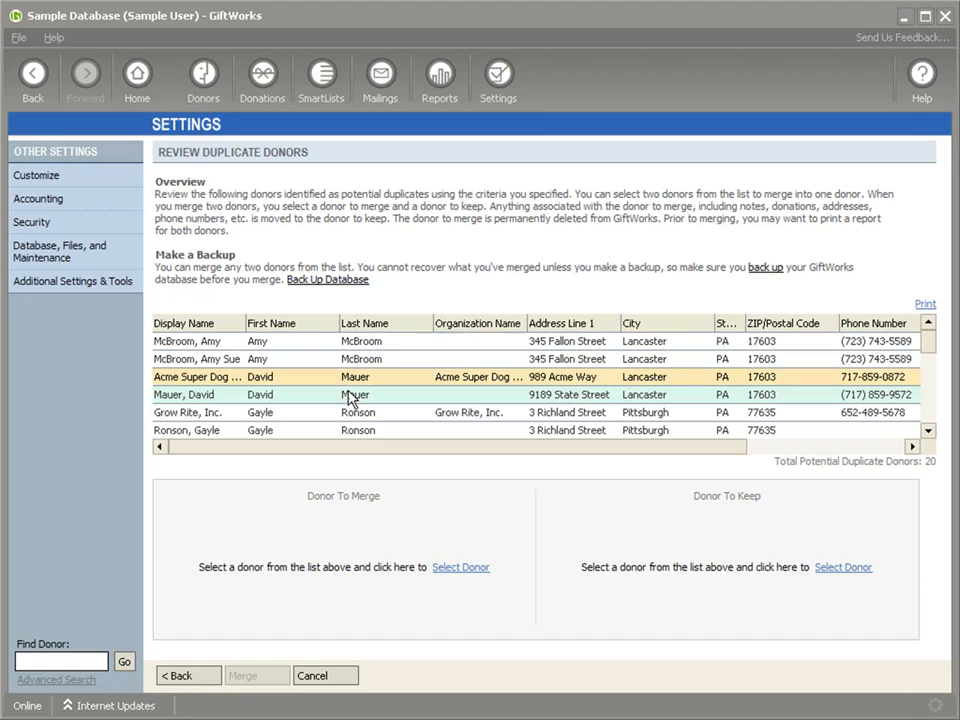
pyautogui.click(350, 394)
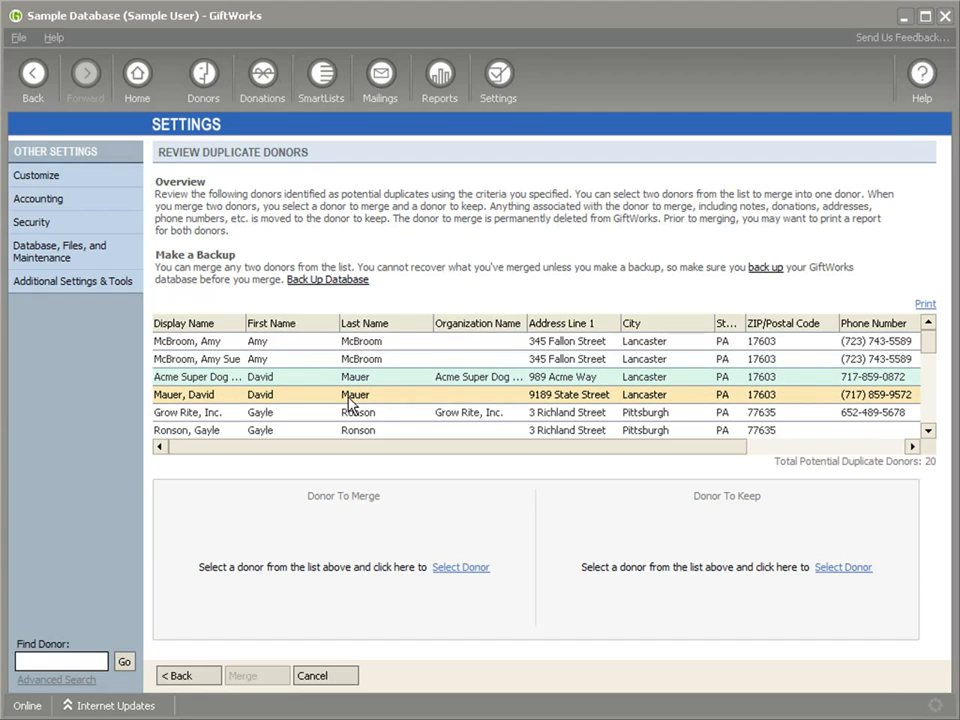
pyautogui.moveTo(332, 384)
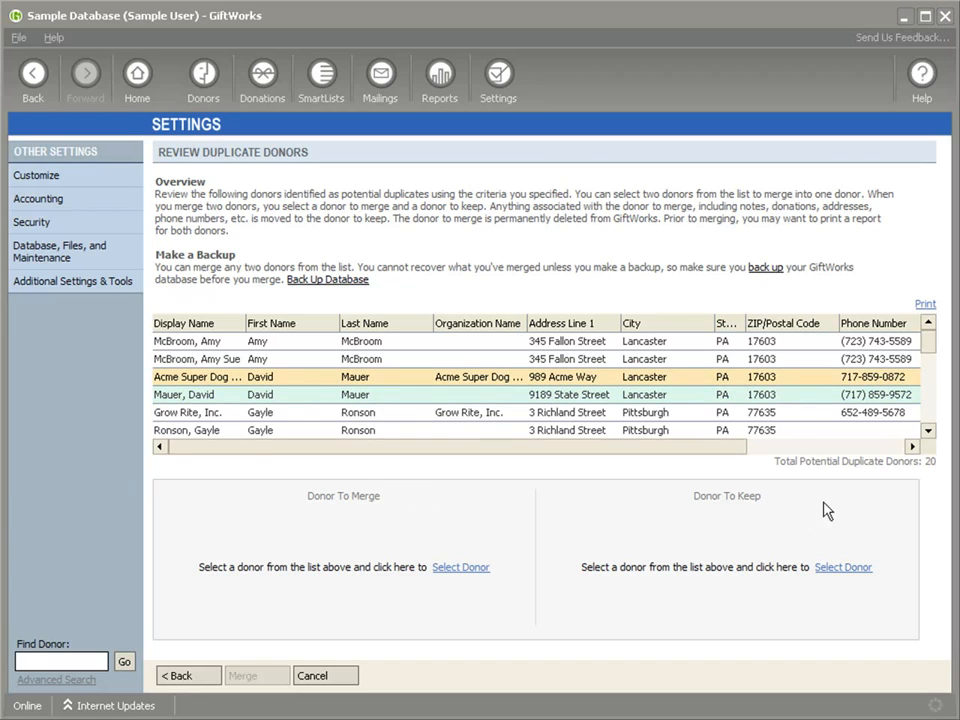
pyautogui.moveTo(250, 524)
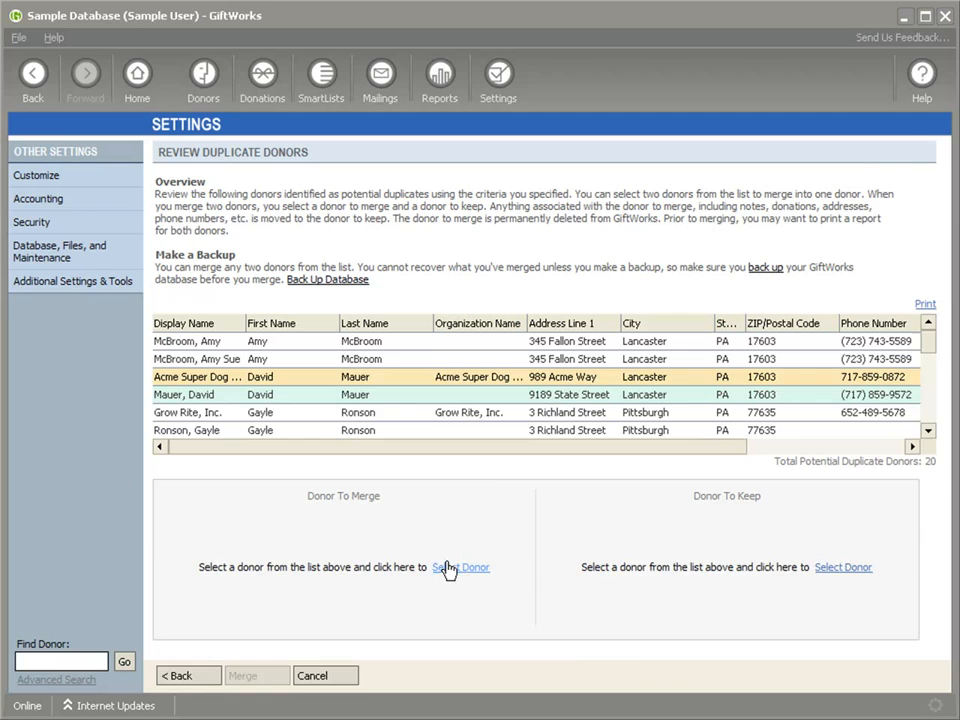
pyautogui.click(462, 568)
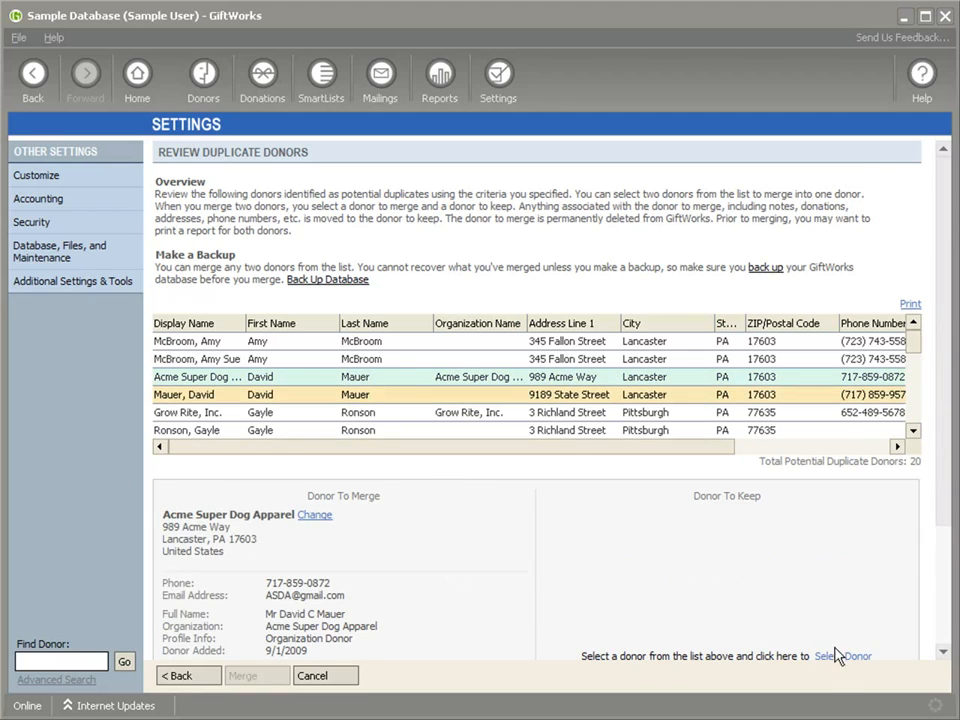
pyautogui.click(842, 656)
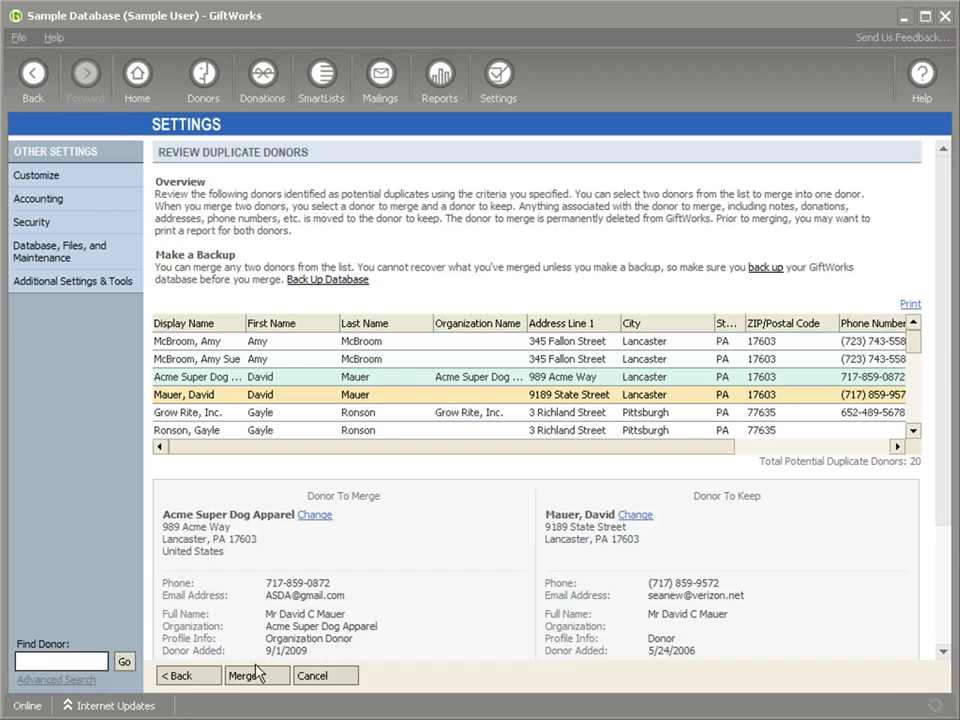
pyautogui.moveTo(372, 600)
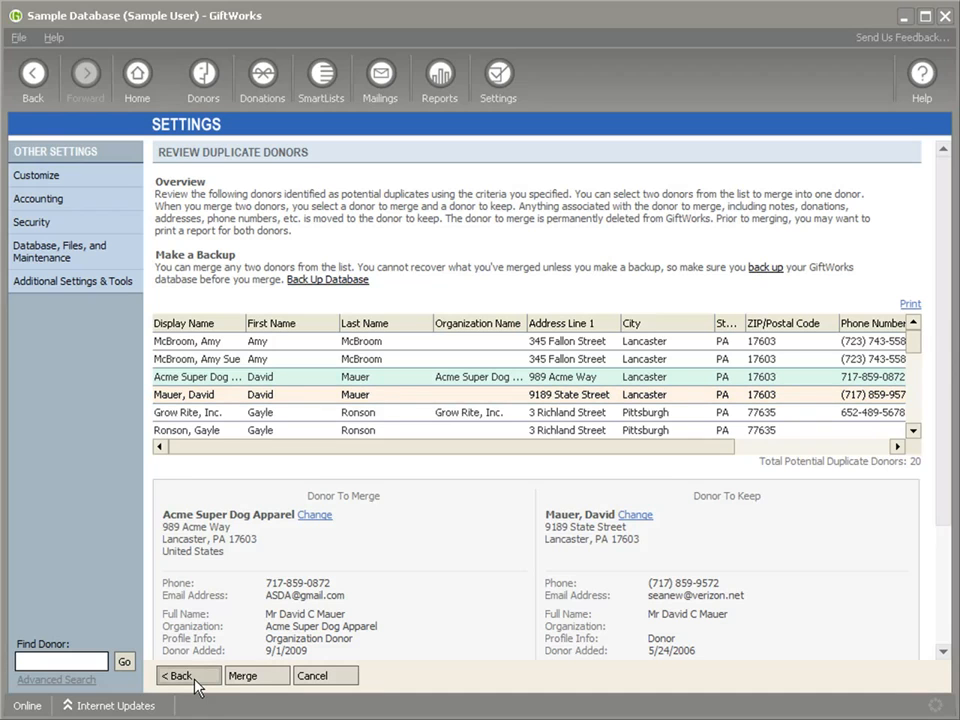
# Step: Go back to the Find Duplicate Donors criteria page instead of merging
pyautogui.click(188, 676)
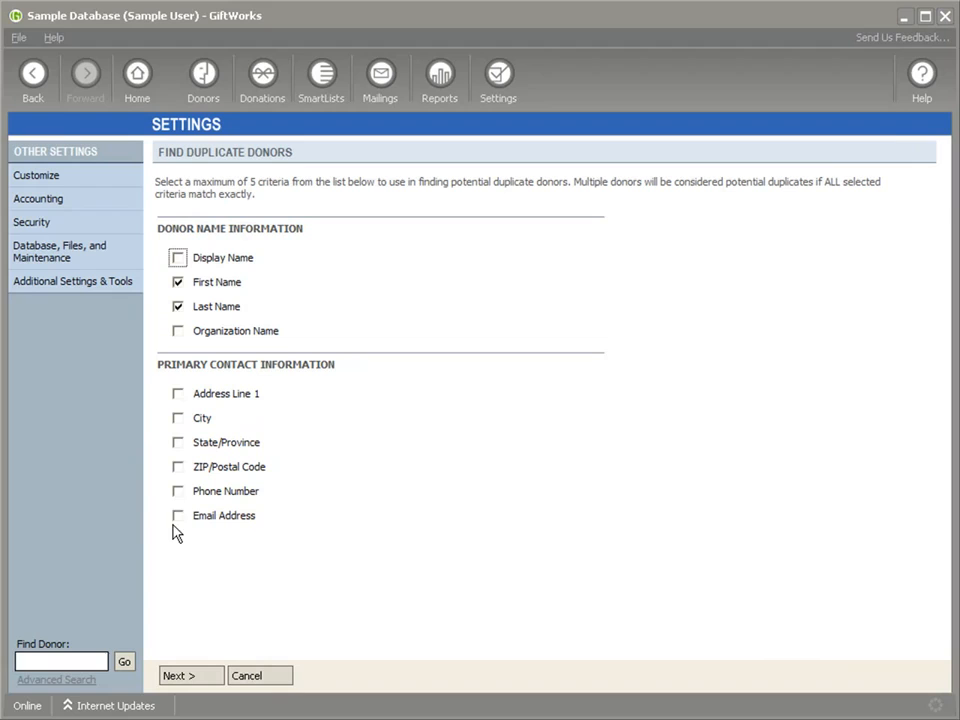
pyautogui.moveTo(176, 500)
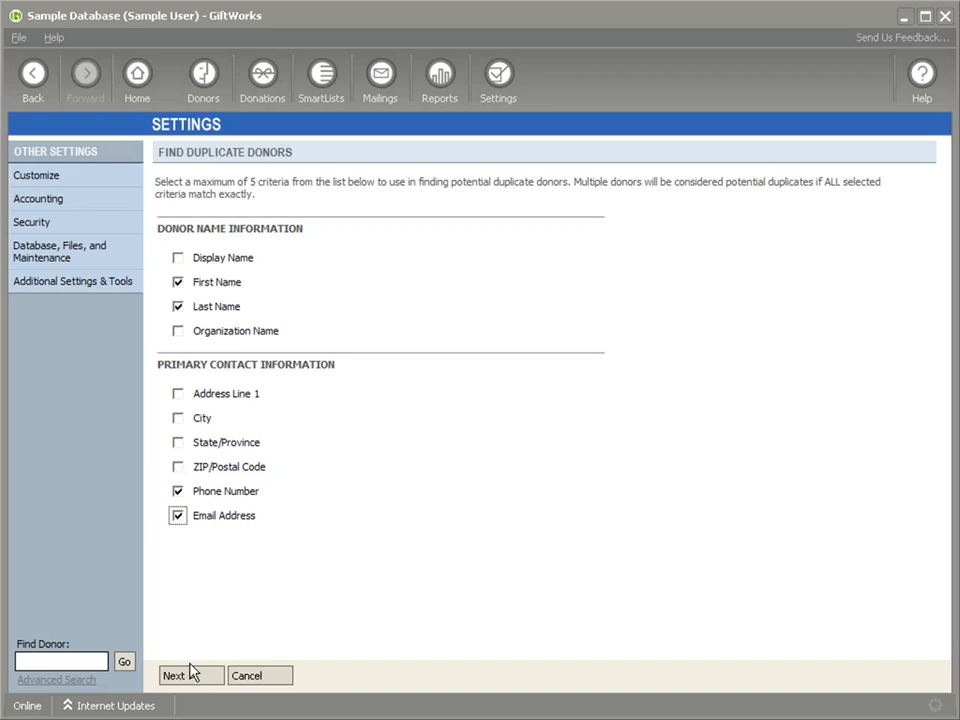
pyautogui.moveTo(212, 292)
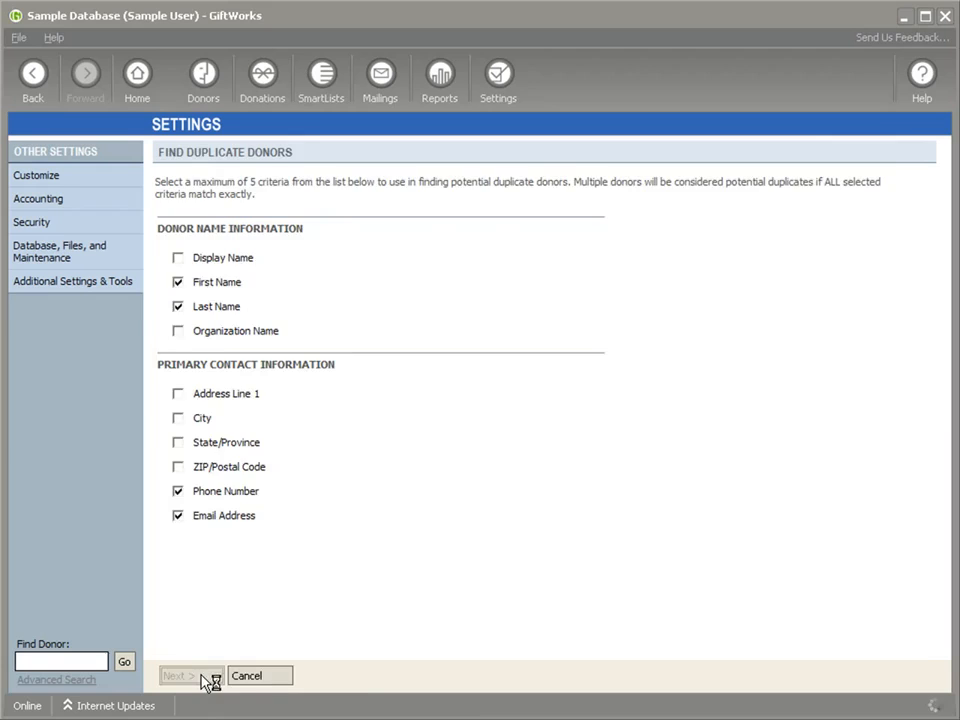
pyautogui.click(184, 676)
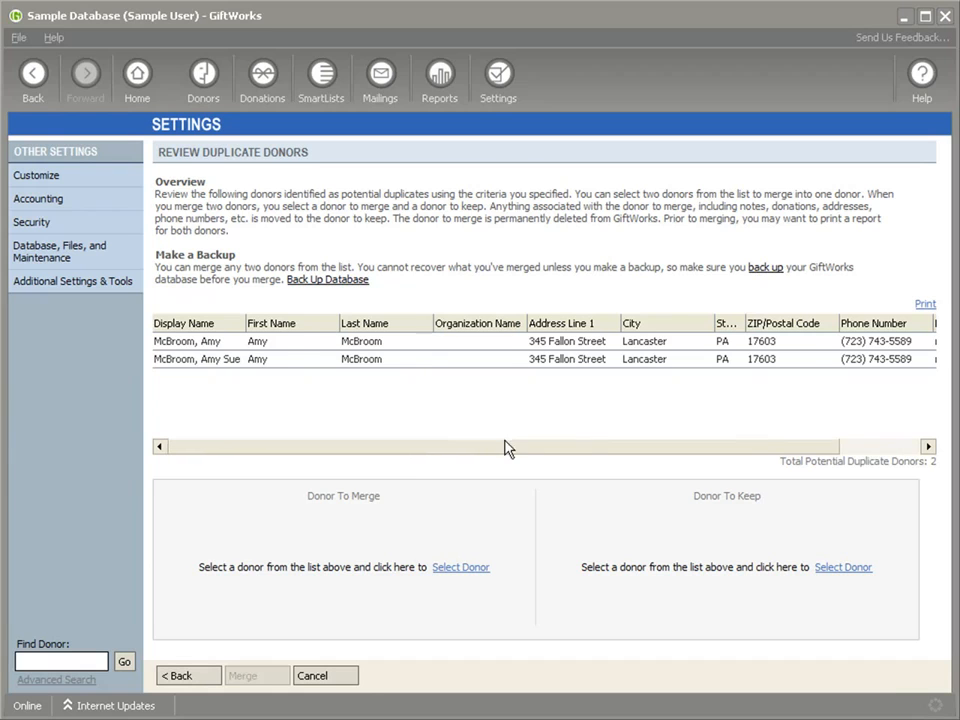
pyautogui.hscroll(3)
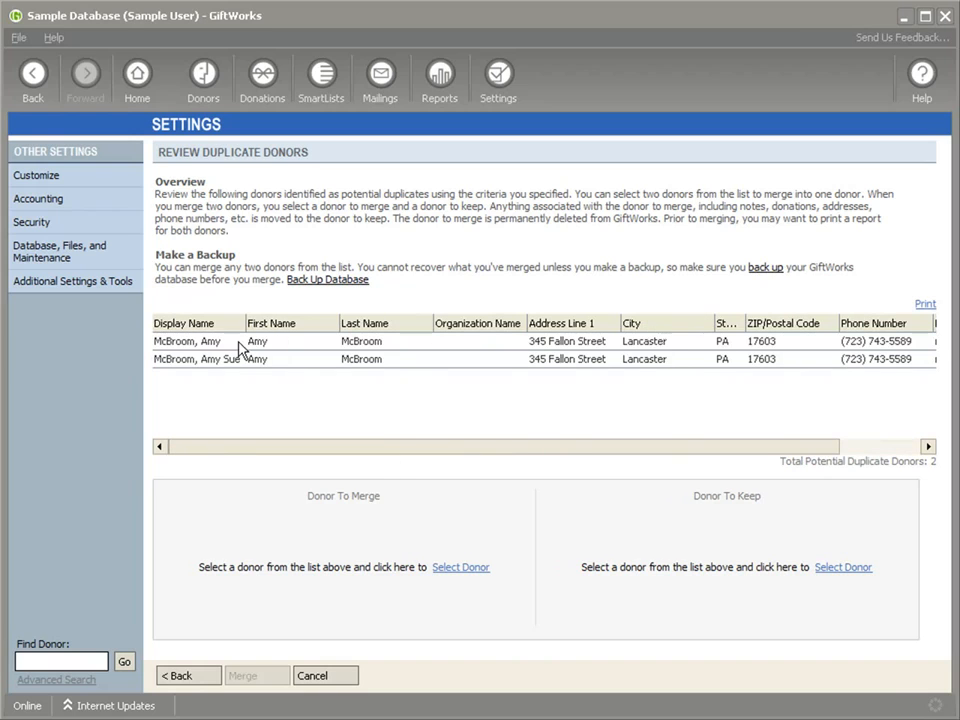
pyautogui.click(186, 340)
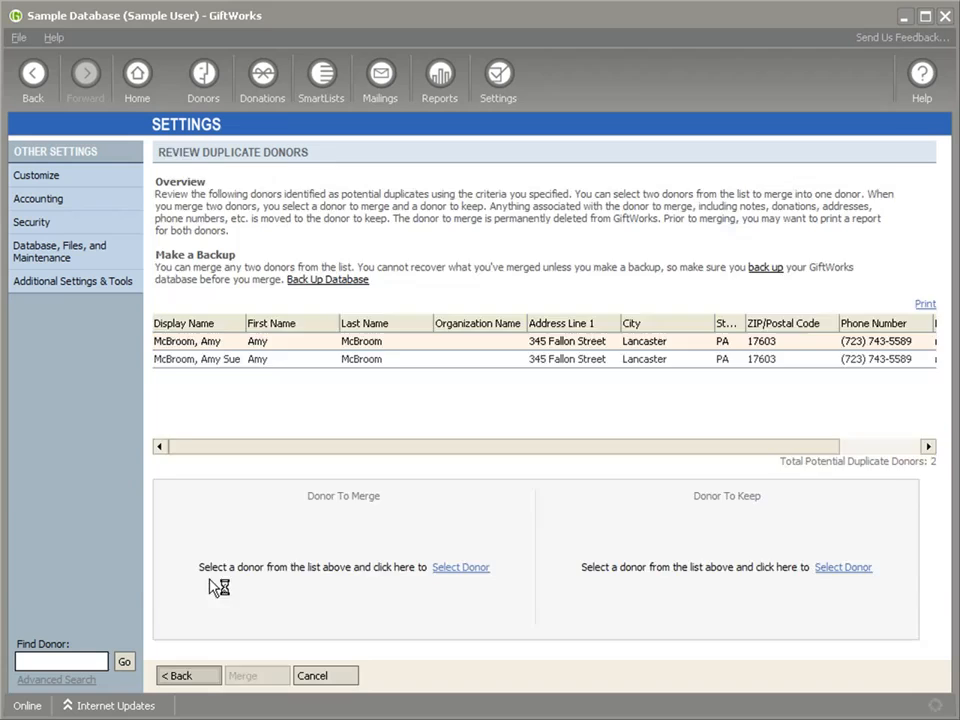
pyautogui.click(180, 676)
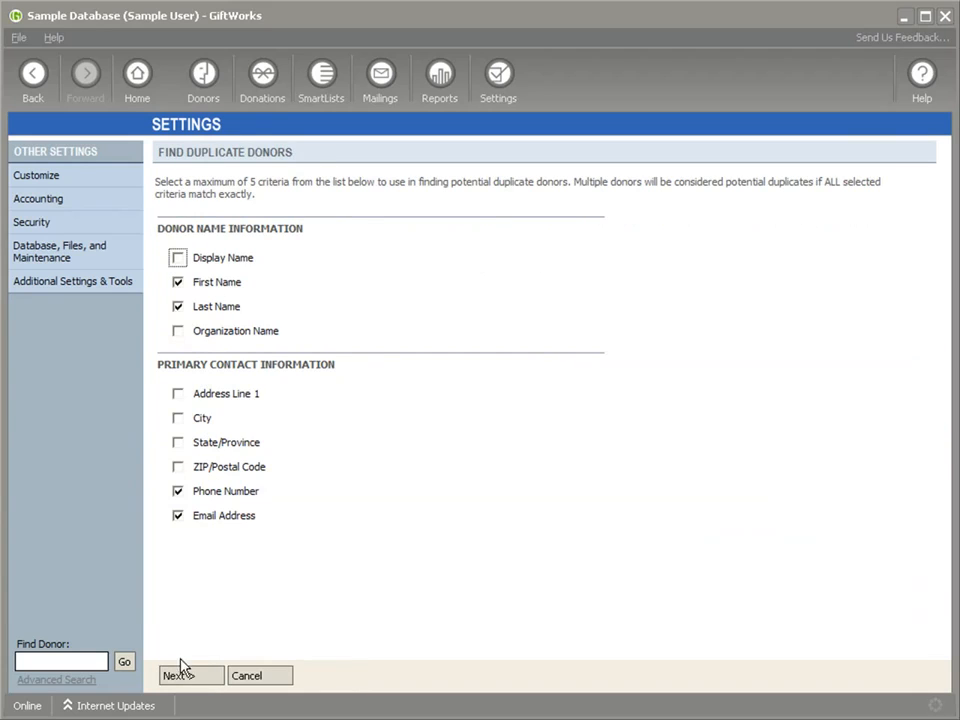
pyautogui.click(184, 676)
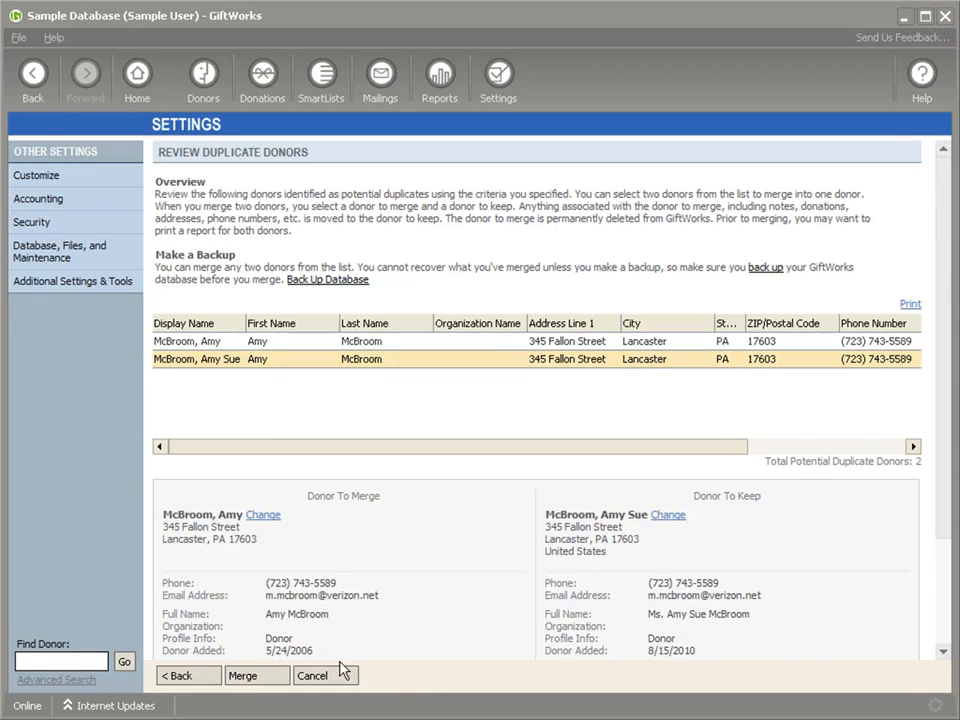
pyautogui.moveTo(392, 570)
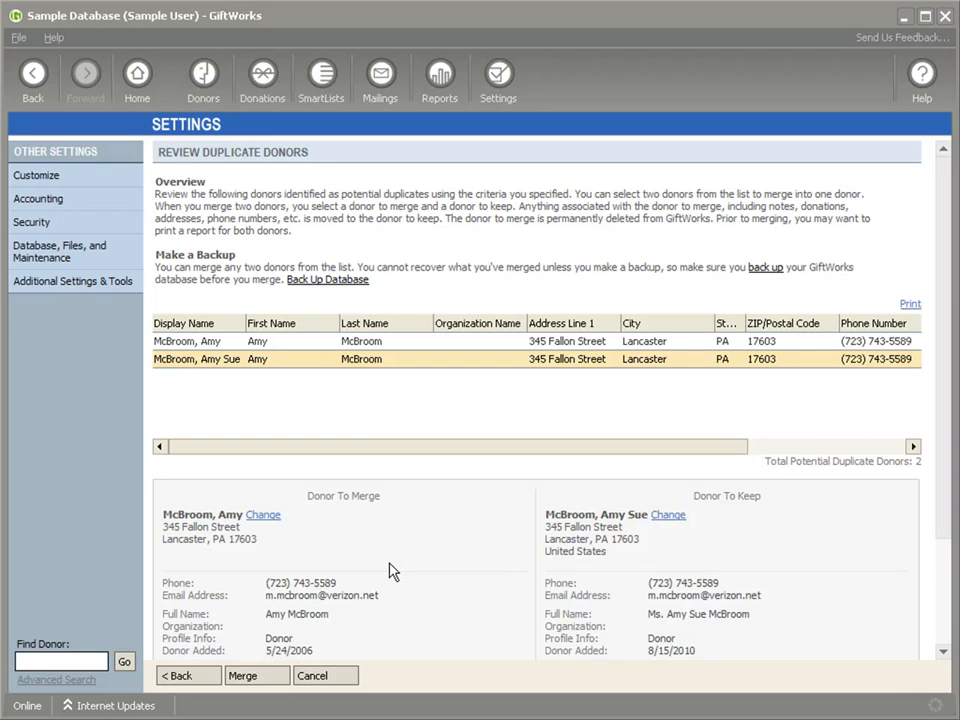
pyautogui.moveTo(610, 410)
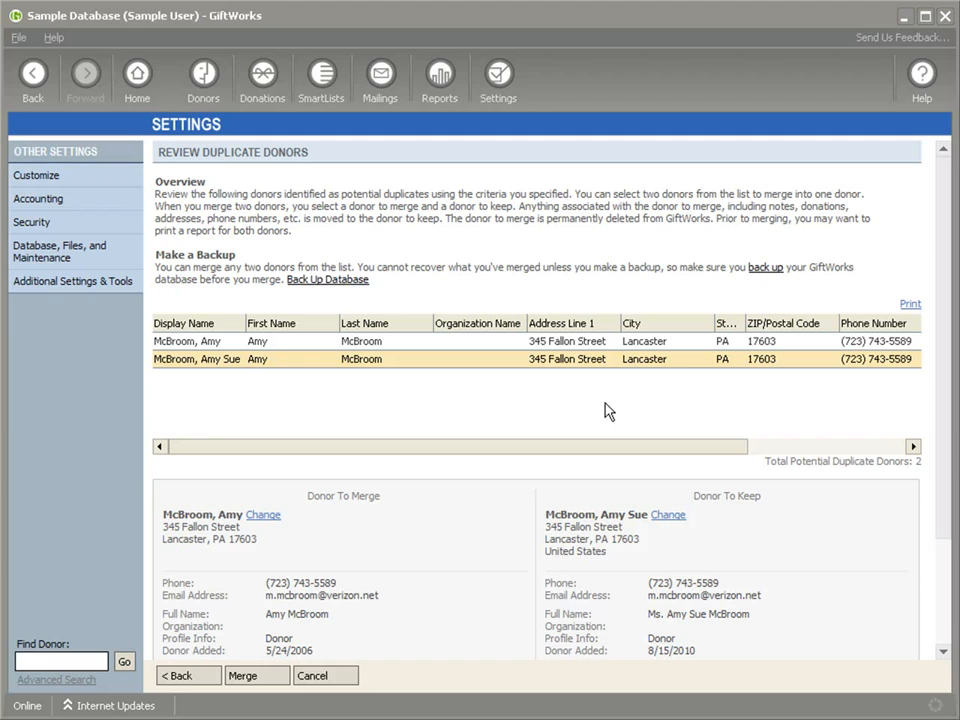
pyautogui.moveTo(450, 292)
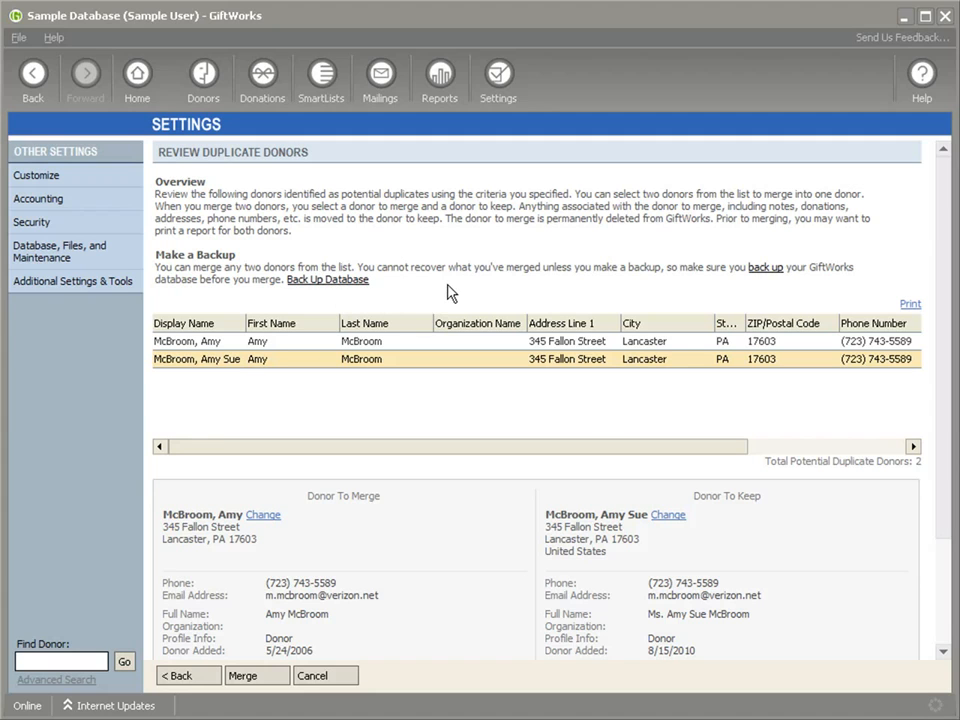